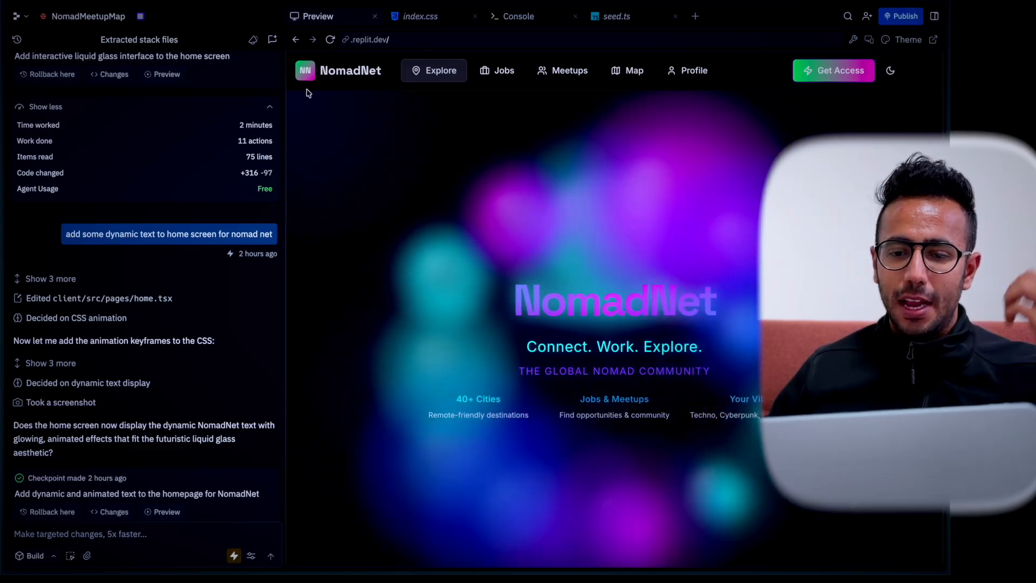
Try a device preview size, then return the preview to full size.
{"action": "left_click", "coordinate": [626, 70]}
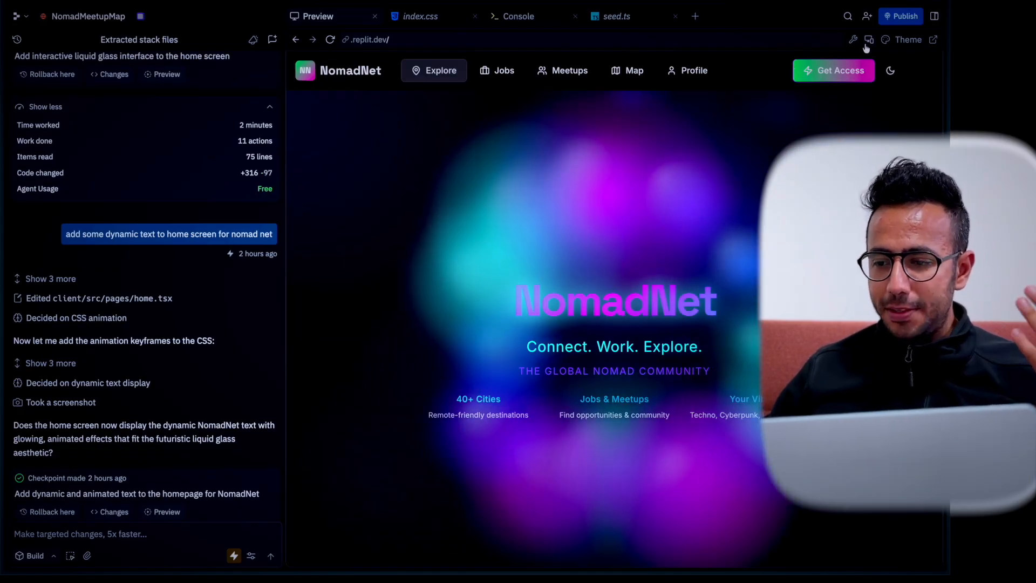
{"action": "left_click", "coordinate": [869, 39]}
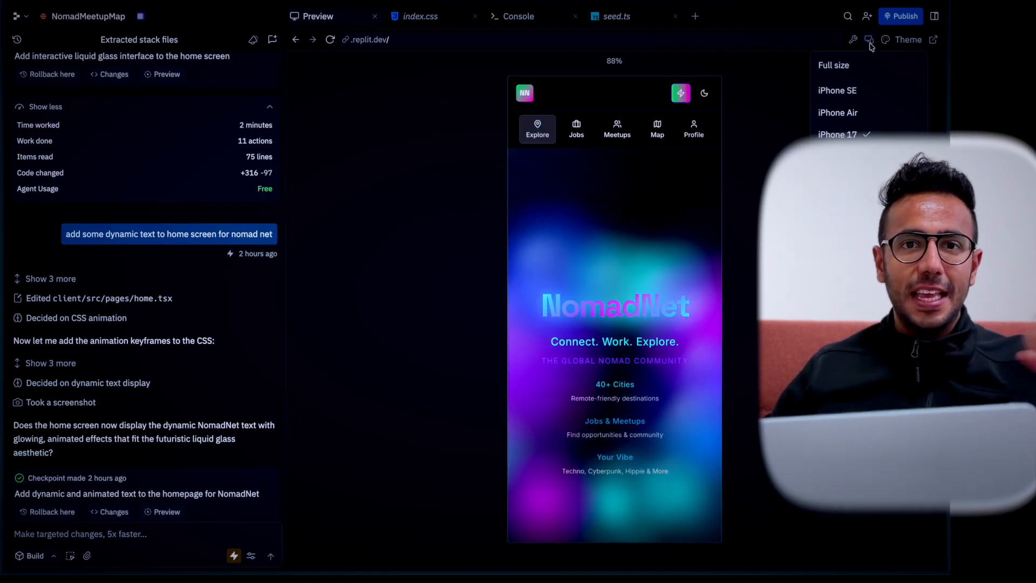
{"action": "left_click", "coordinate": [834, 64]}
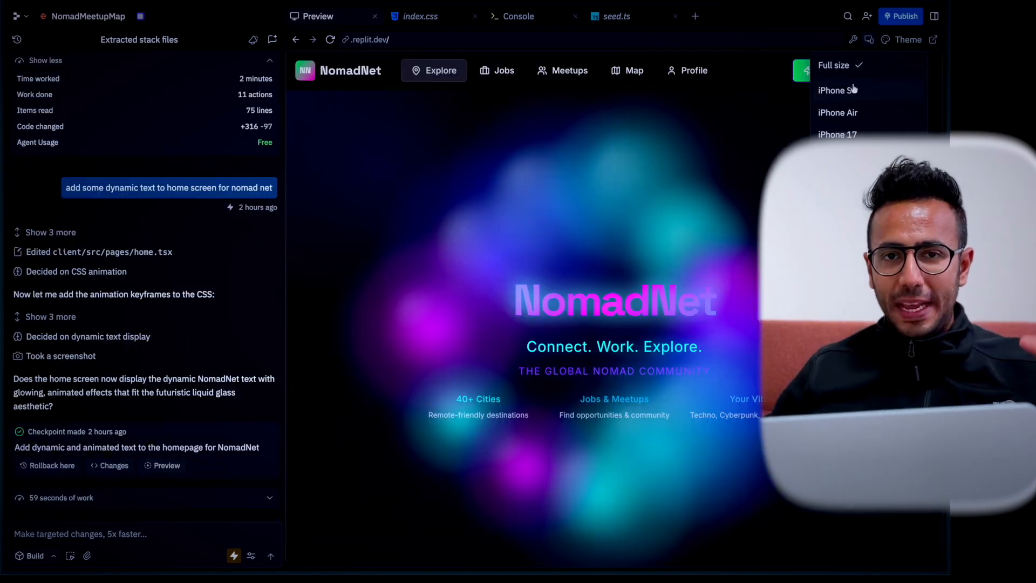
{"action": "left_click", "coordinate": [838, 134]}
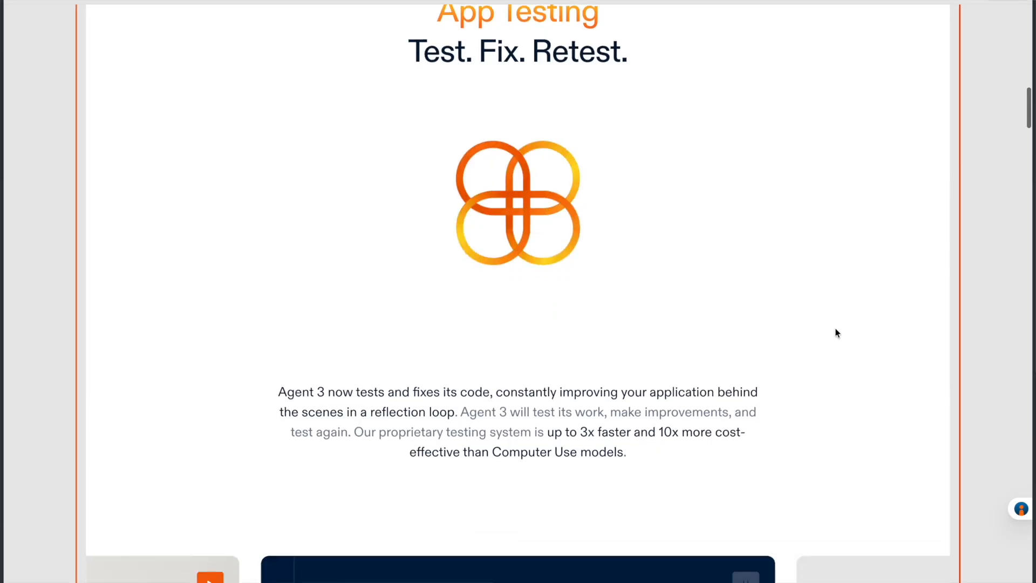
Scroll back up and highlight part of the post about building web apps.
{"action": "scroll", "scroll_direction": "up", "scroll_amount": 3}
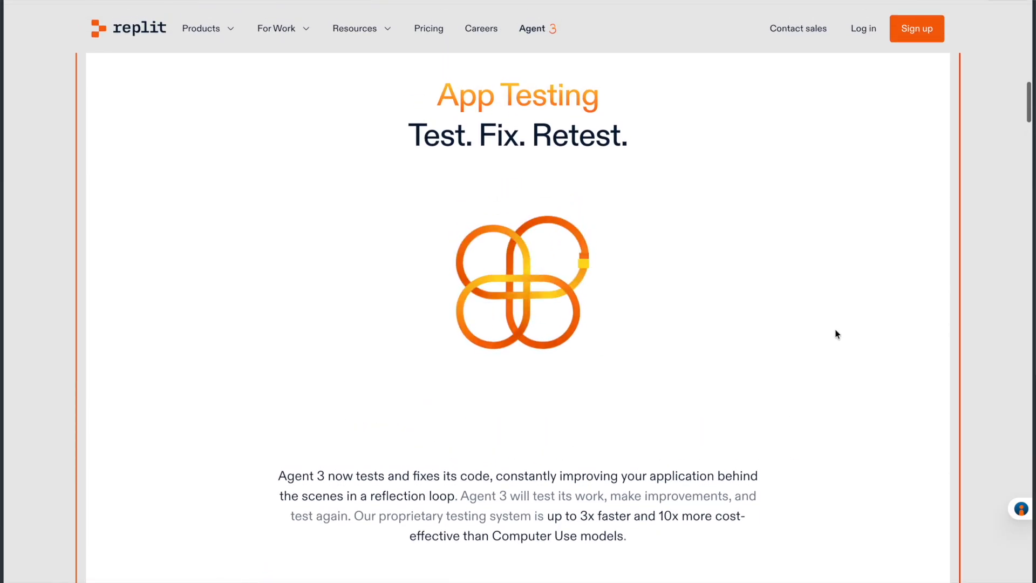
{"action": "scroll", "scroll_direction": "up", "scroll_amount": 3}
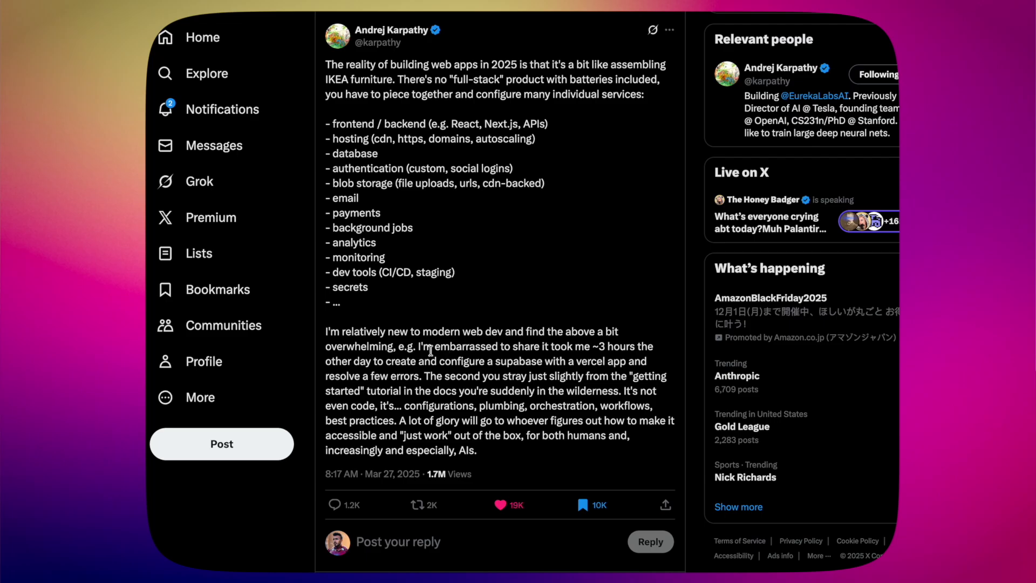
{"action": "left_click_drag", "start_coordinate": [420, 346], "coordinate": [646, 346]}
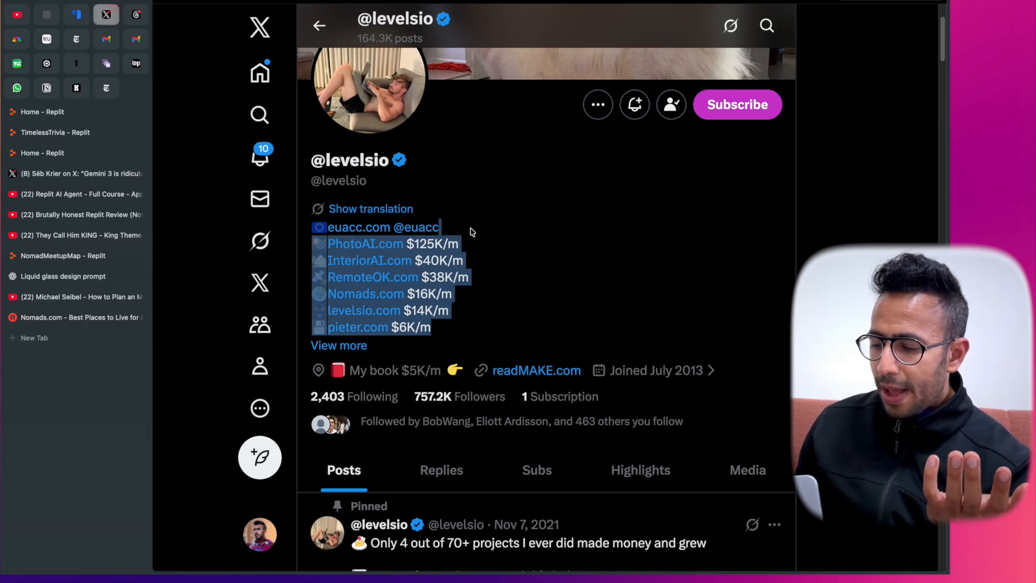
Scroll through the Nomads.com landing page, then switch to the Replit home page.
{"action": "scroll", "scroll_direction": "down", "scroll_amount": 3}
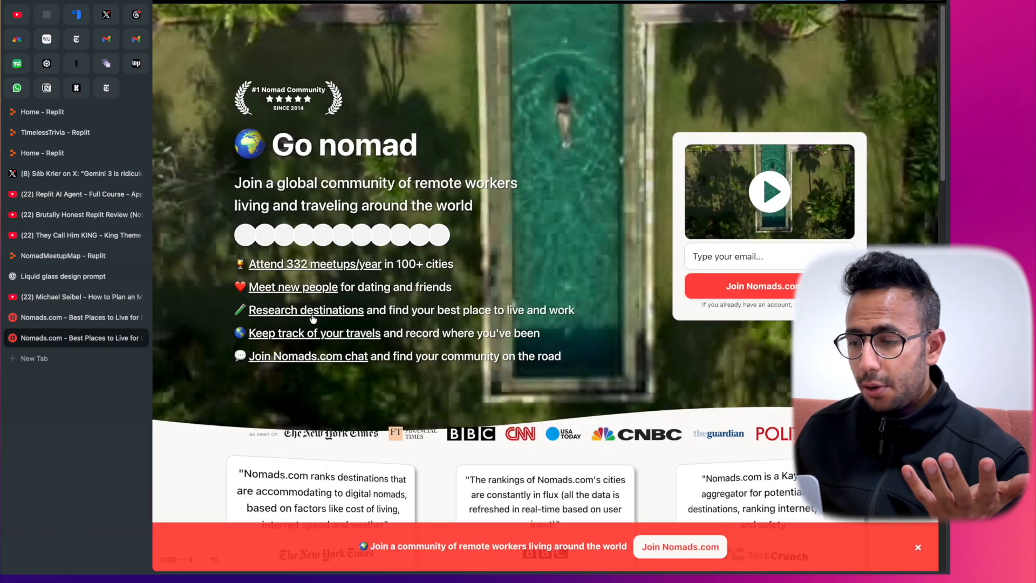
{"action": "scroll", "scroll_direction": "down", "scroll_amount": 3}
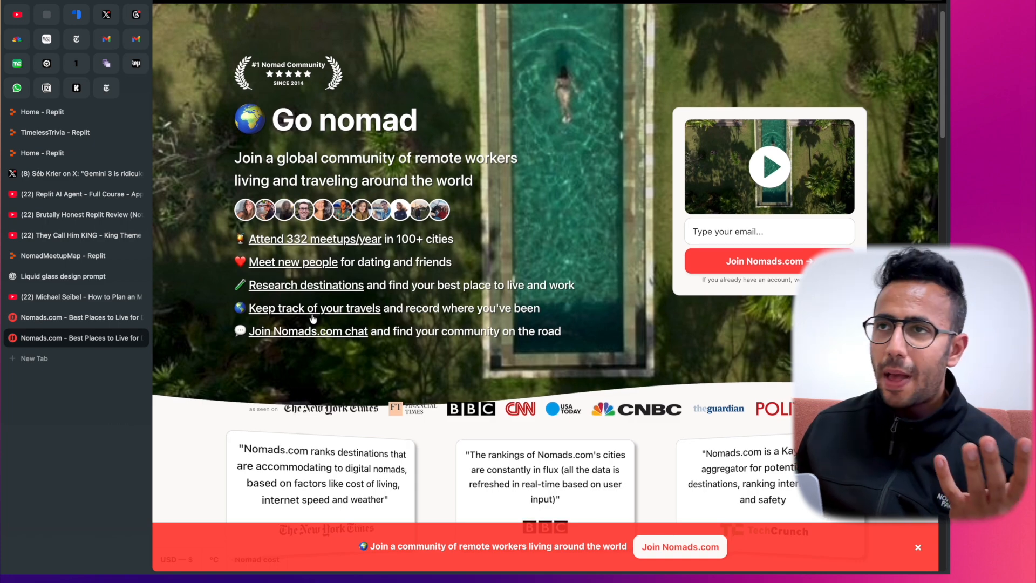
{"action": "scroll", "scroll_direction": "down", "scroll_amount": 3}
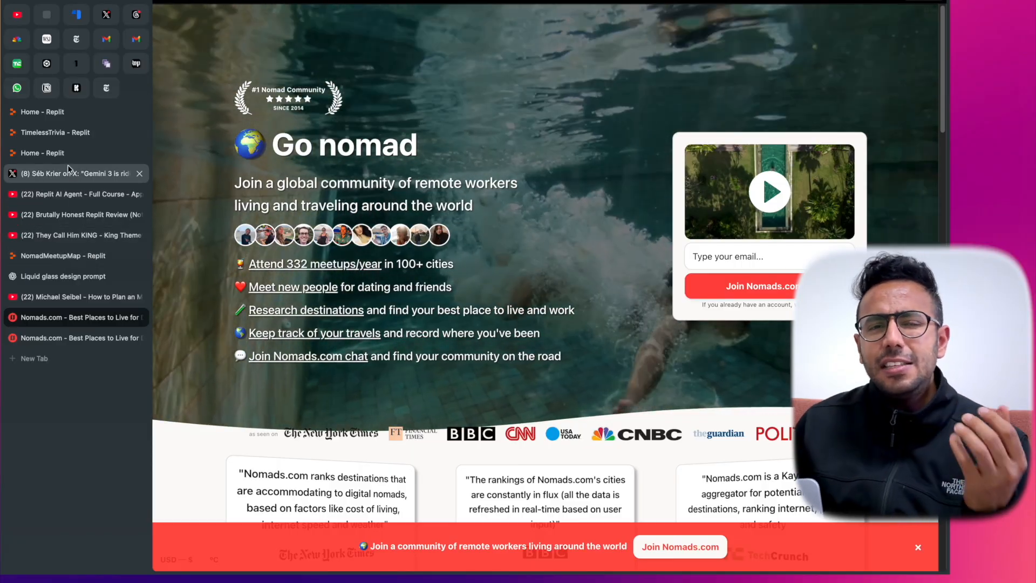
{"action": "left_click", "coordinate": [42, 153]}
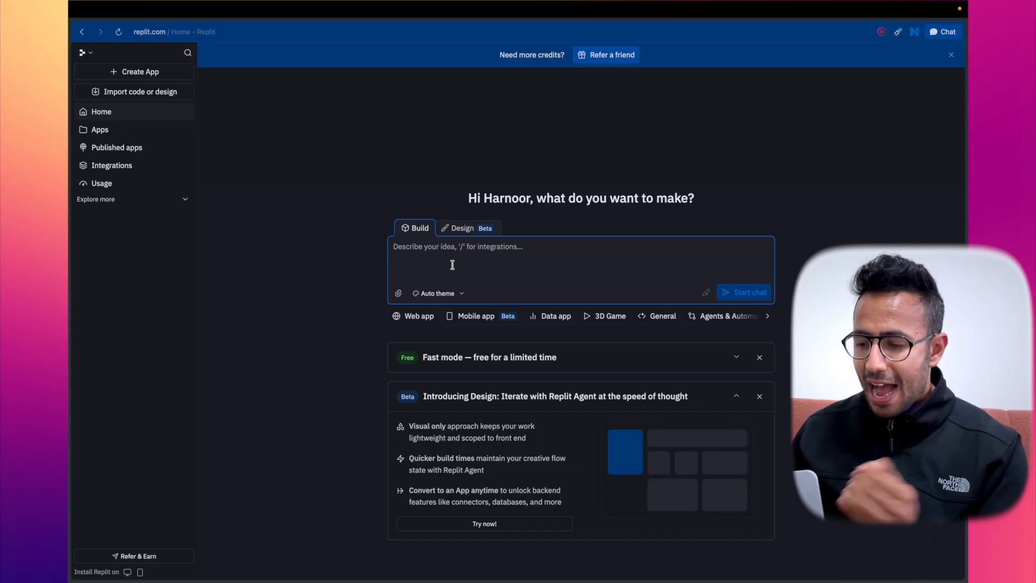
Prompt Replit for a nomad app to find and host meetups and describe areas, e.g. cyberpunk.
{"action": "type", "text": "build me a digital nomads a"}
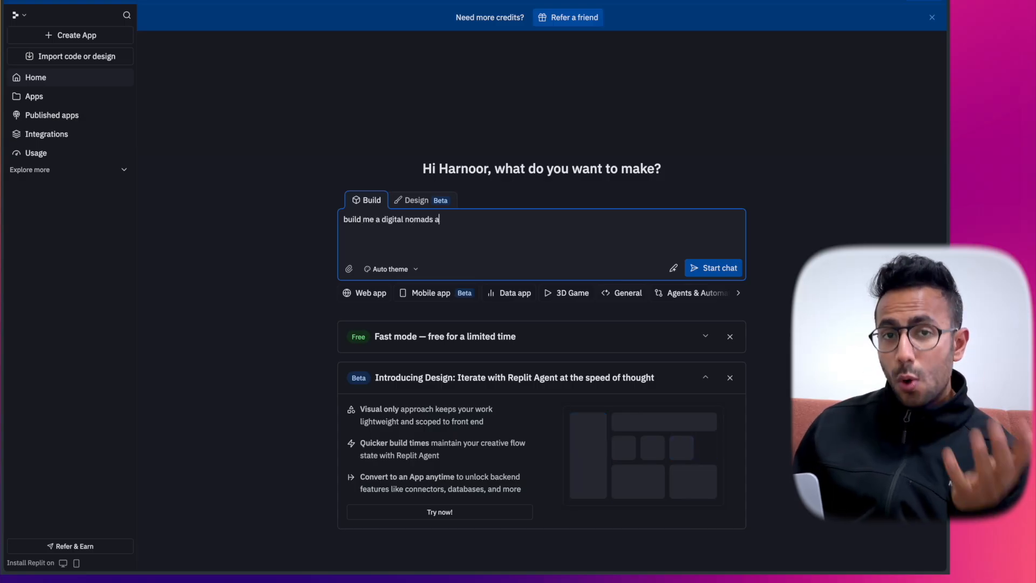
{"action": "type", "text": "pp for peple to"}
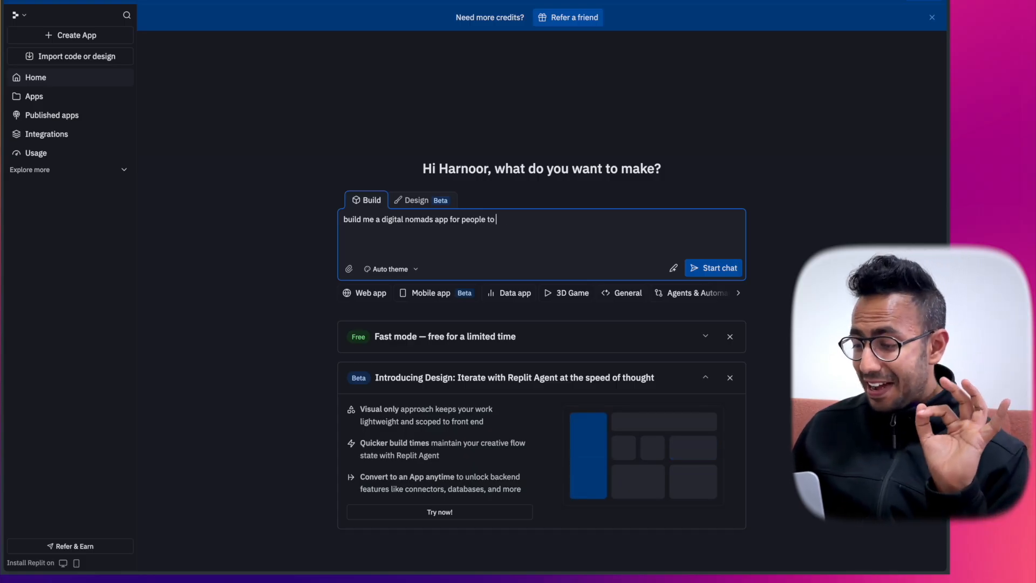
{"action": "type", "text": "meet who are nomads on"}
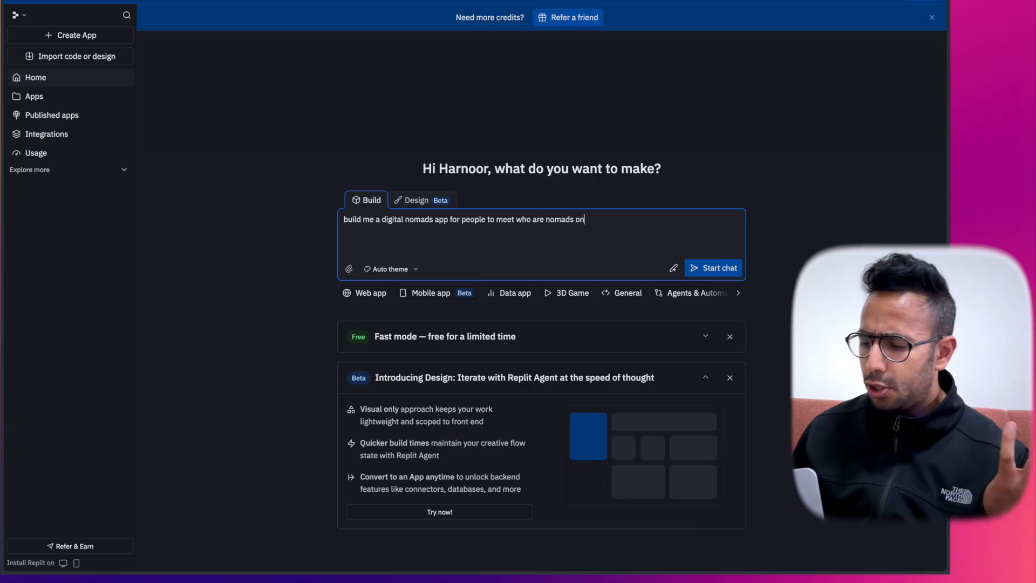
{"action": "type", "text": ", post jobs, activities"}
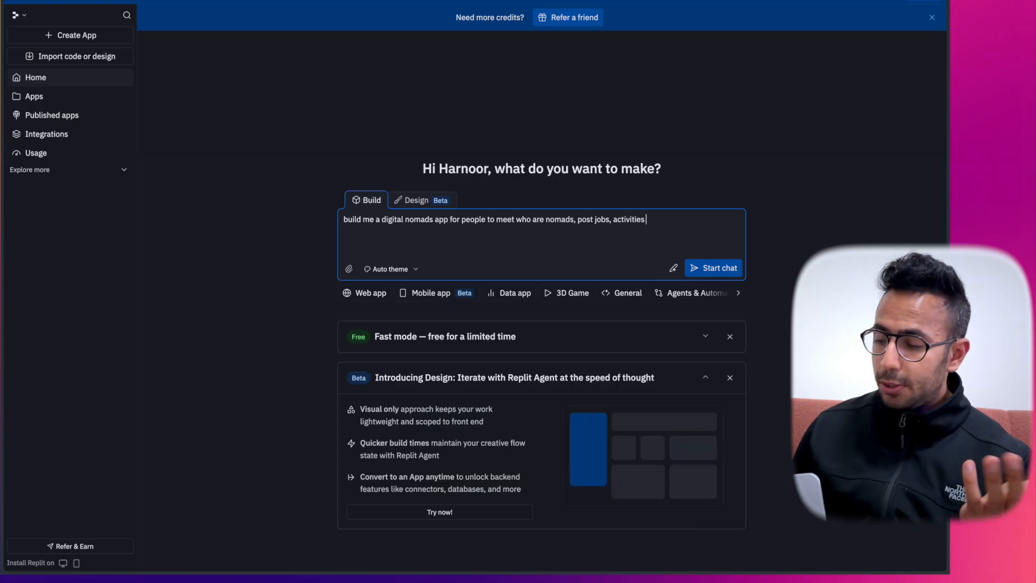
{"action": "type", "text": "find meetups, host meetups"}
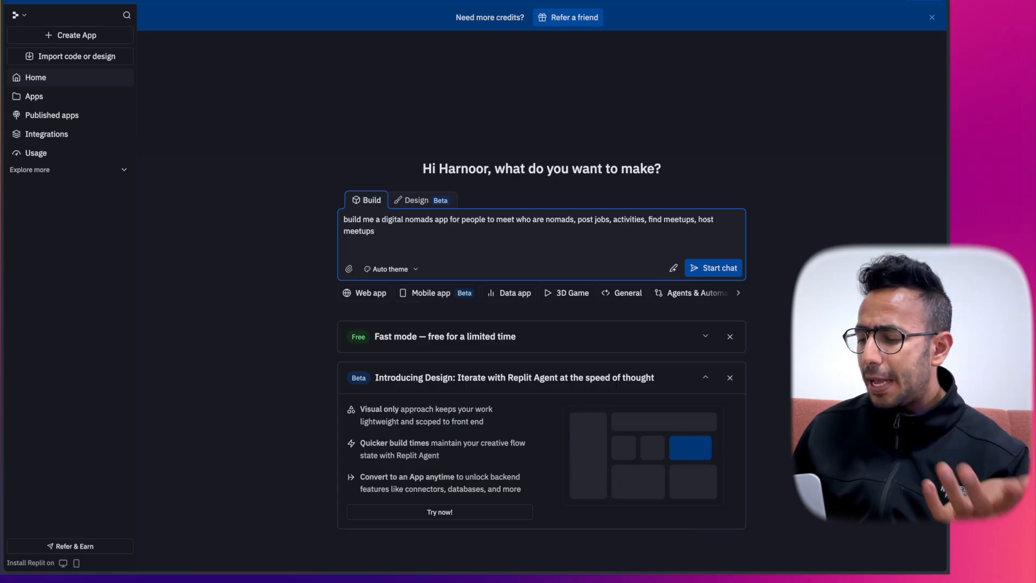
{"action": "type", "text": "describe areas they go on a map on the bases of techno,"}
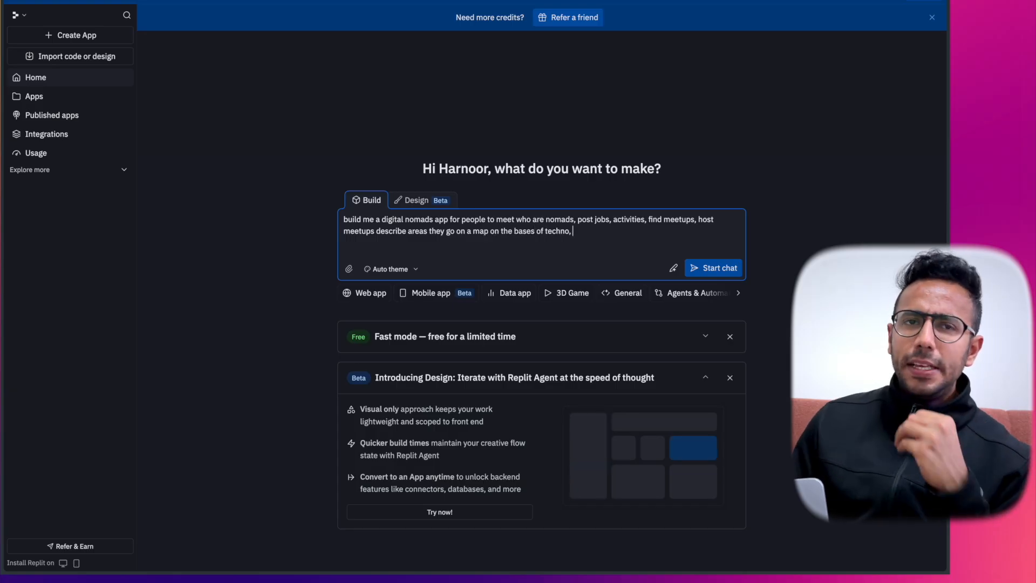
{"action": "type", "text": "cyberpunk, hyp"}
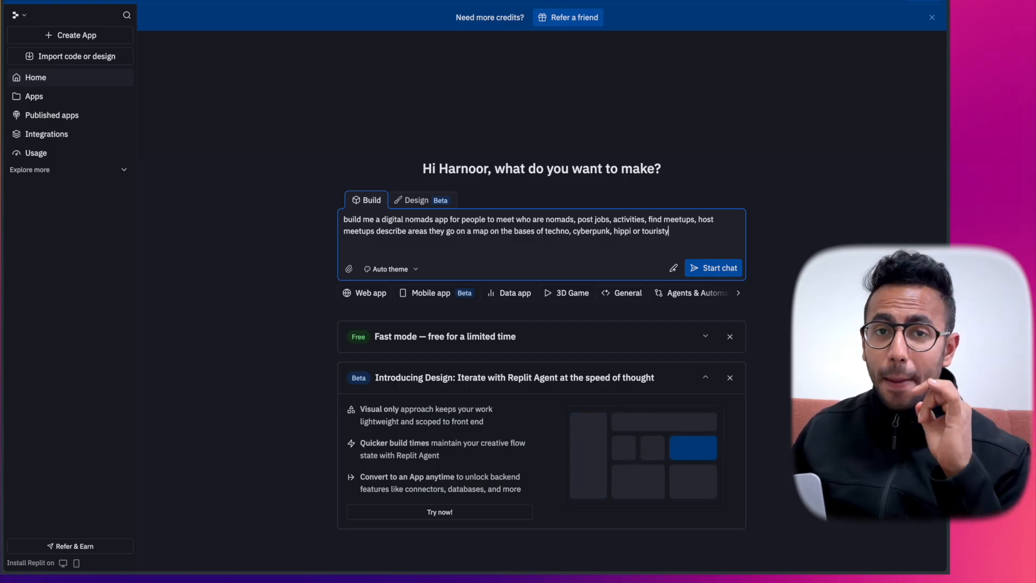
{"action": "left_click", "coordinate": [712, 268]}
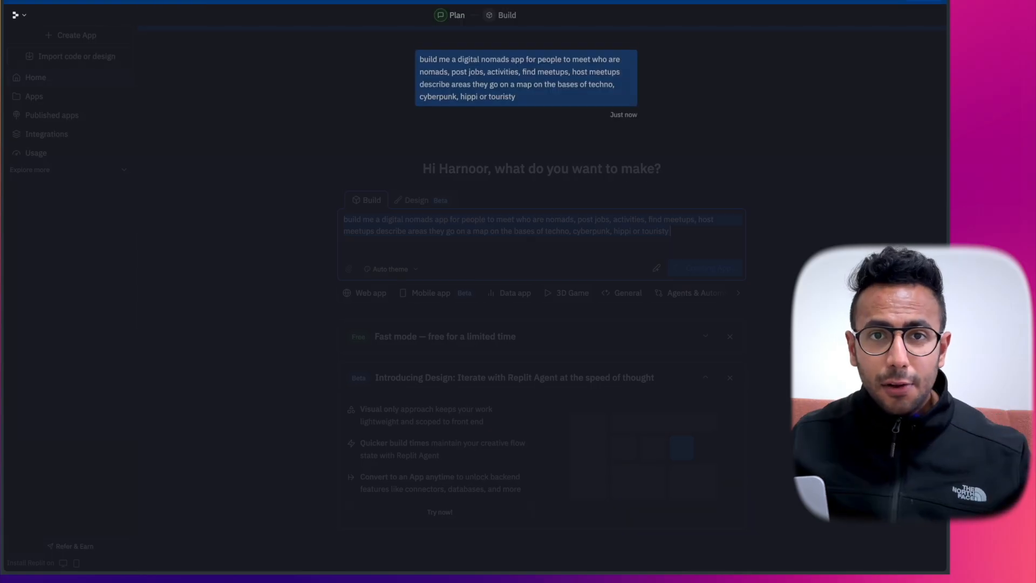
Approve the NomadMeetupMap plan so the agent starts building the entire app.
{"action": "left_click", "coordinate": [704, 267]}
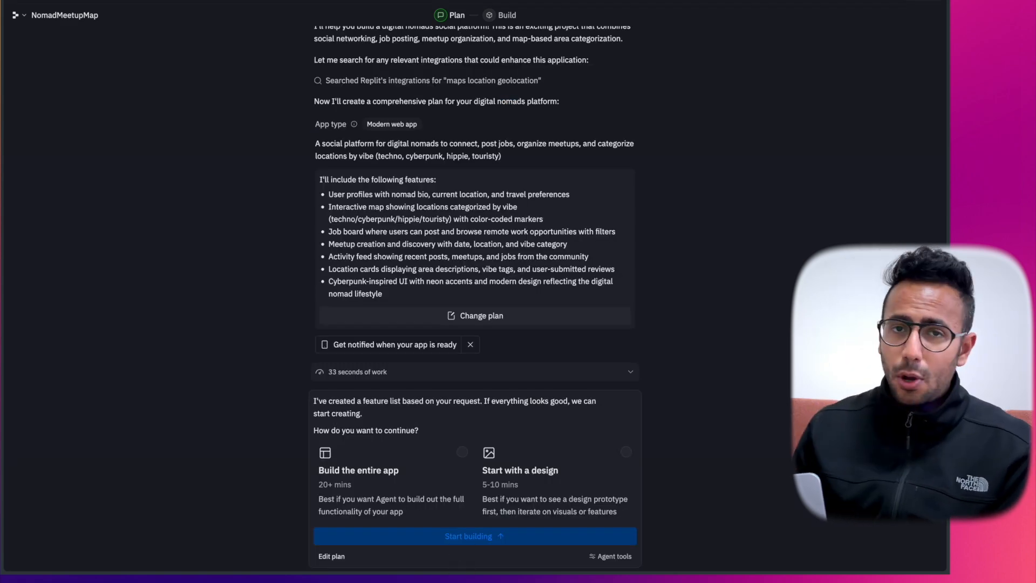
{"action": "left_click", "coordinate": [474, 536]}
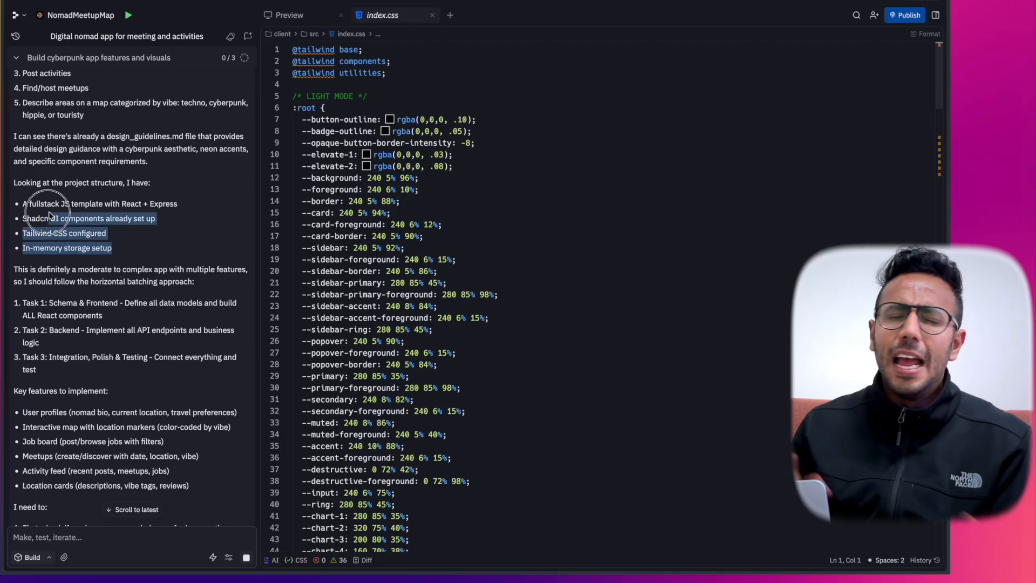
{"action": "scroll", "scroll_direction": "down", "scroll_amount": 3}
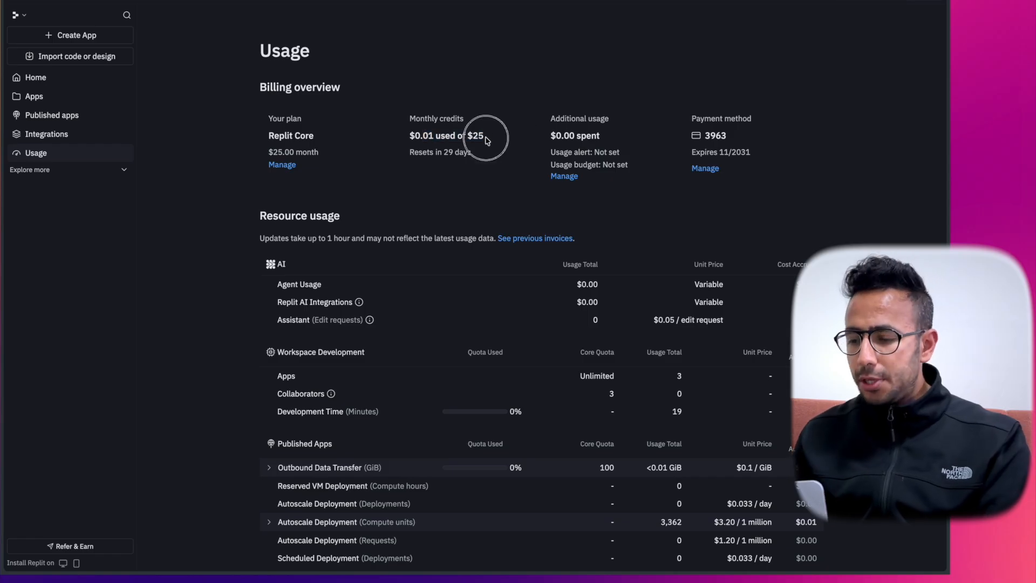
Highlight the $0.01 of $25 monthly credits used on the Usage page.
{"action": "left_click_drag", "start_coordinate": [409, 135], "coordinate": [500, 135]}
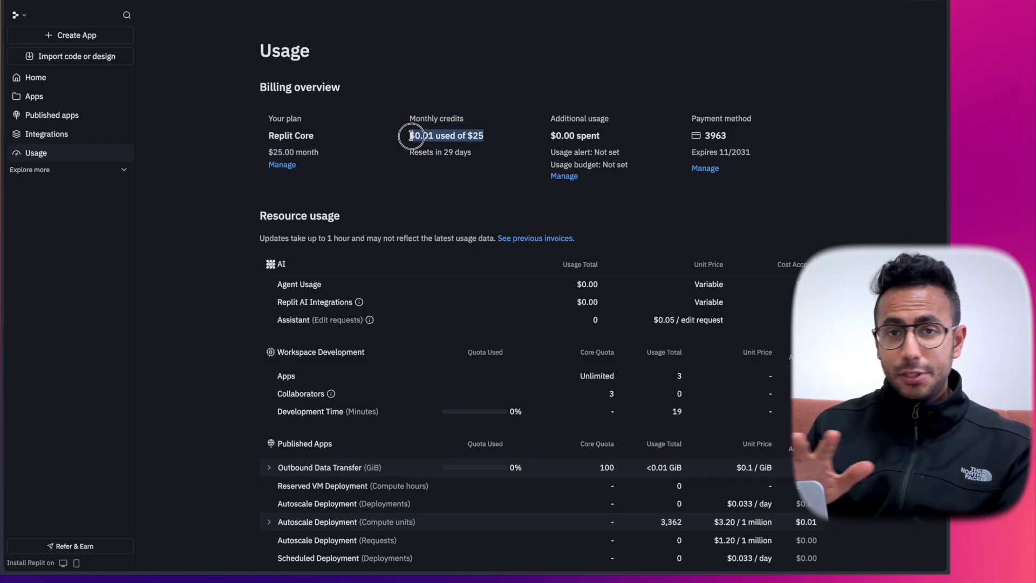
{"action": "mouse_move", "coordinate": [647, 231]}
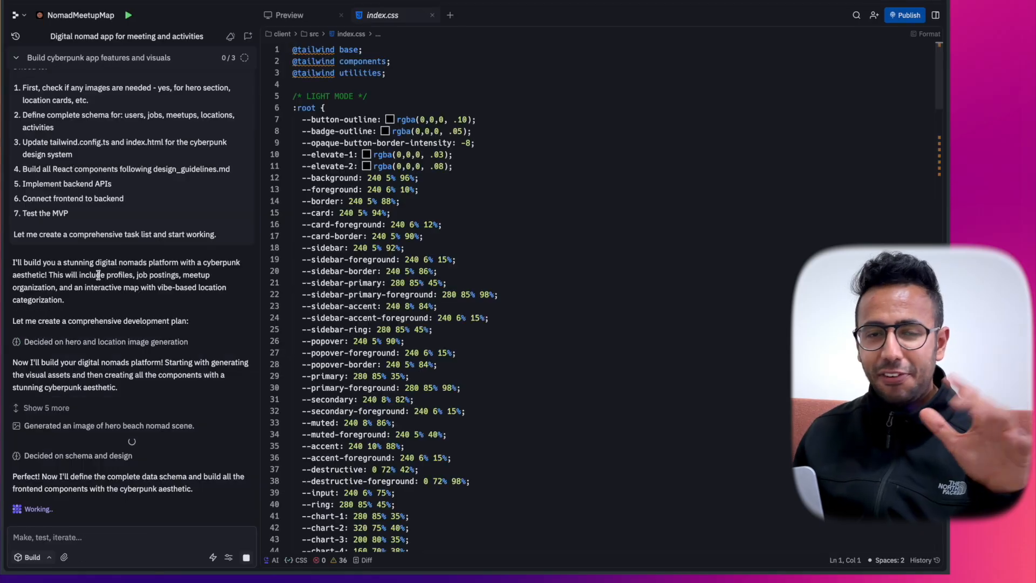
Switch back to the NomadMeetupMap workspace tab to follow the agent's build.
{"action": "left_click", "coordinate": [318, 15]}
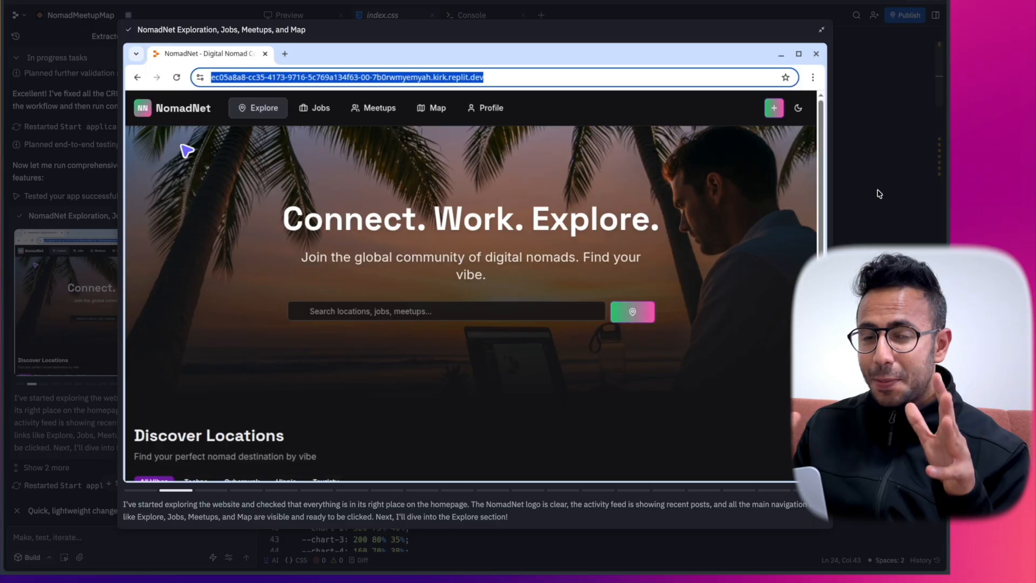
Step the test replay through the Explore, techno filter, Jobs and Meetups steps.
{"action": "left_click", "coordinate": [262, 108]}
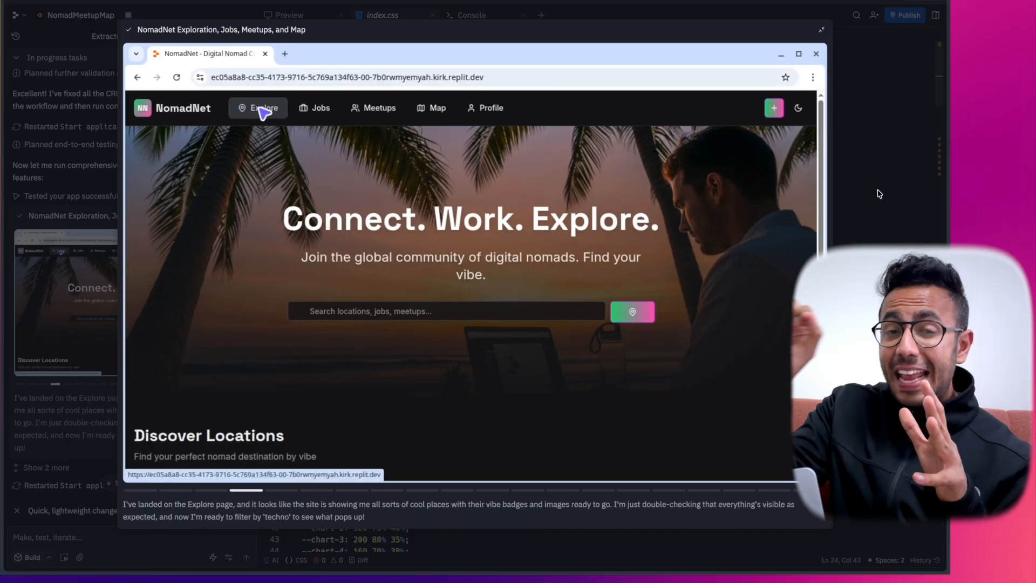
{"action": "left_click", "coordinate": [195, 477]}
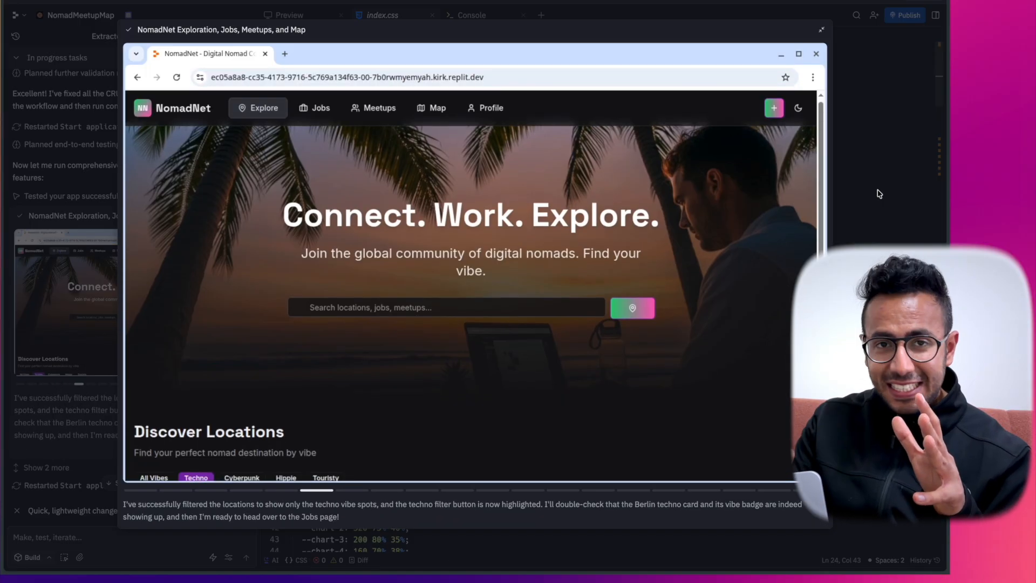
{"action": "left_click", "coordinate": [320, 108]}
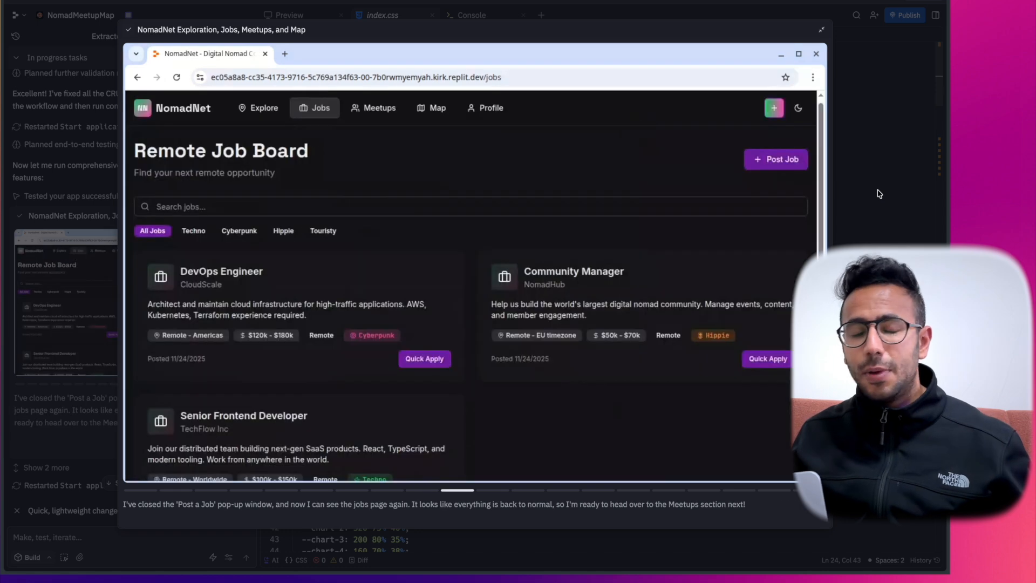
{"action": "left_click", "coordinate": [373, 108]}
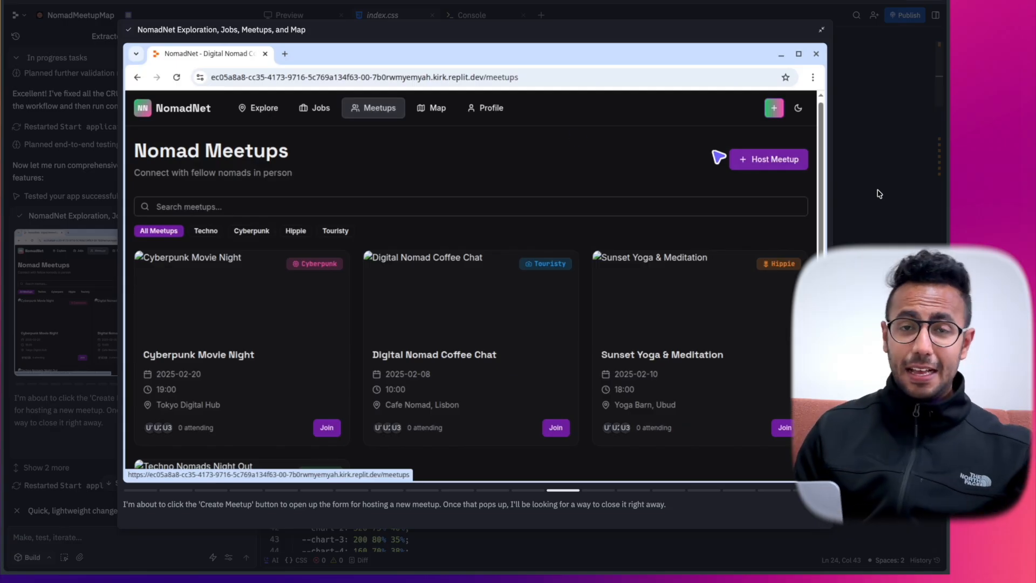
{"action": "left_click", "coordinate": [430, 108]}
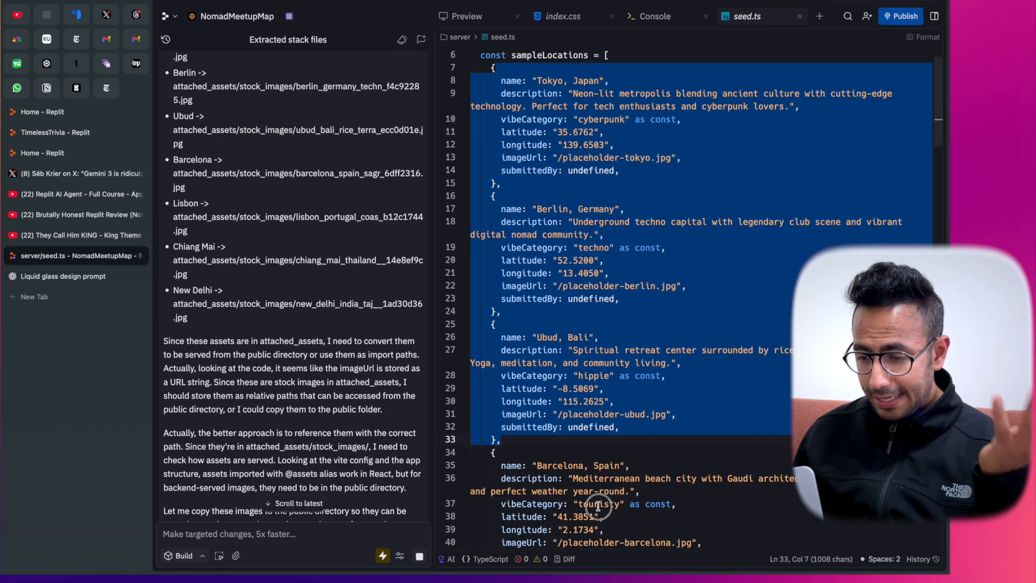
Scroll through the sampleLocations entries and image paths in seed.ts.
{"action": "scroll", "scroll_direction": "down", "scroll_amount": 3}
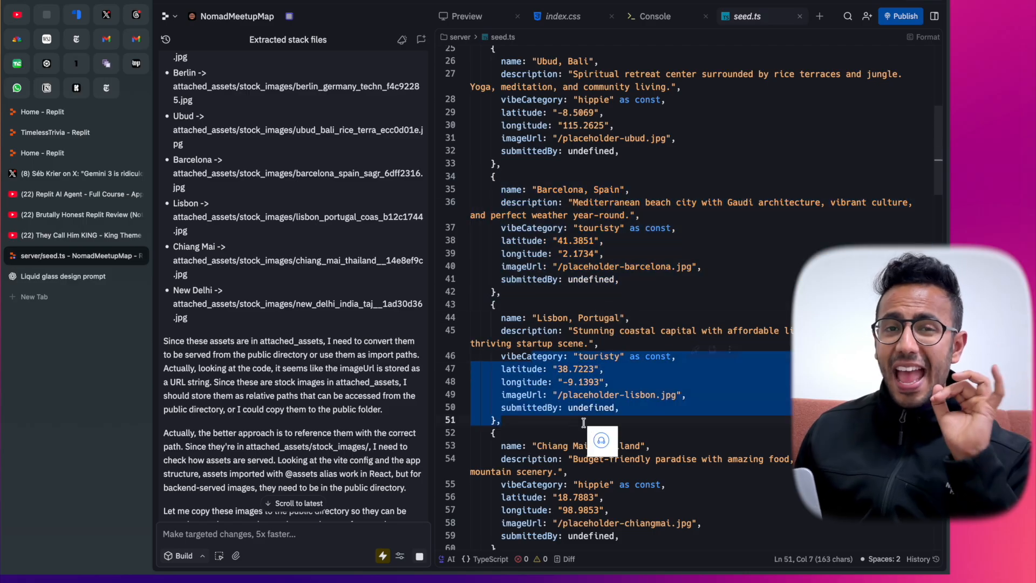
{"action": "scroll", "scroll_direction": "down", "scroll_amount": 3}
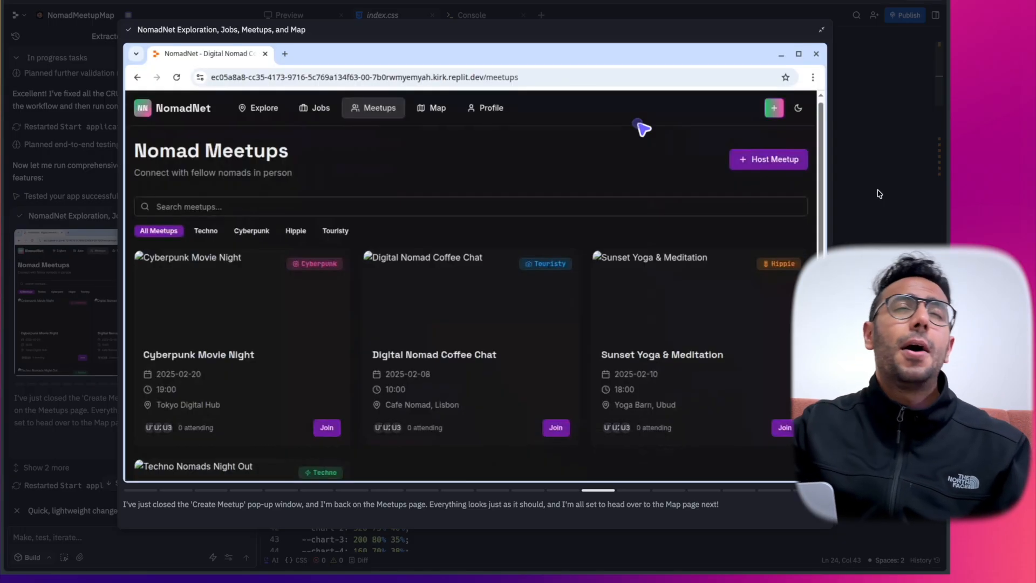
Advance the test replay to the next step on the Meetups page.
{"action": "left_click", "coordinate": [432, 108]}
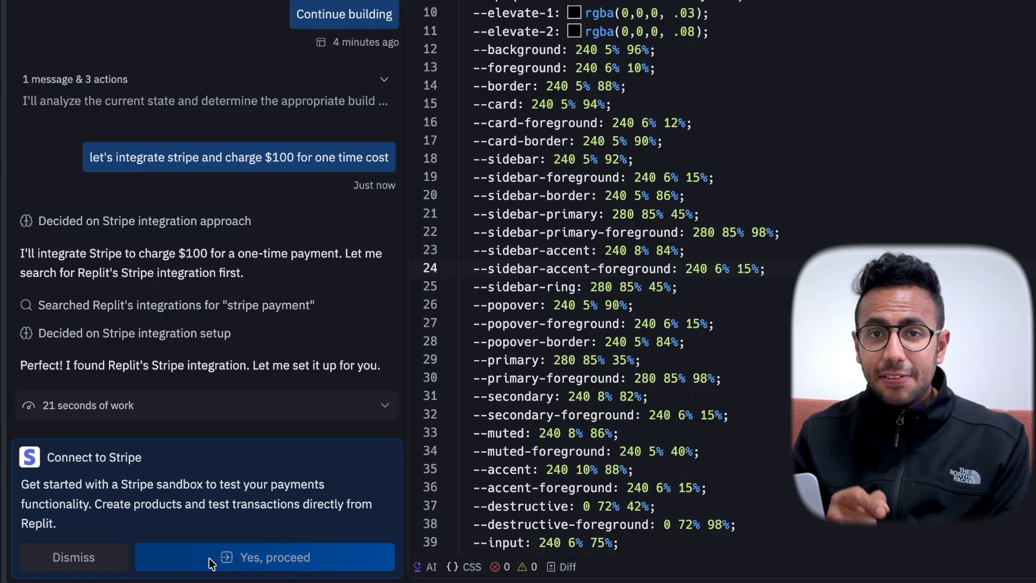
Approve the Stripe sandbox connection and open the $100 access checkout in a new tab.
{"action": "left_click", "coordinate": [264, 557]}
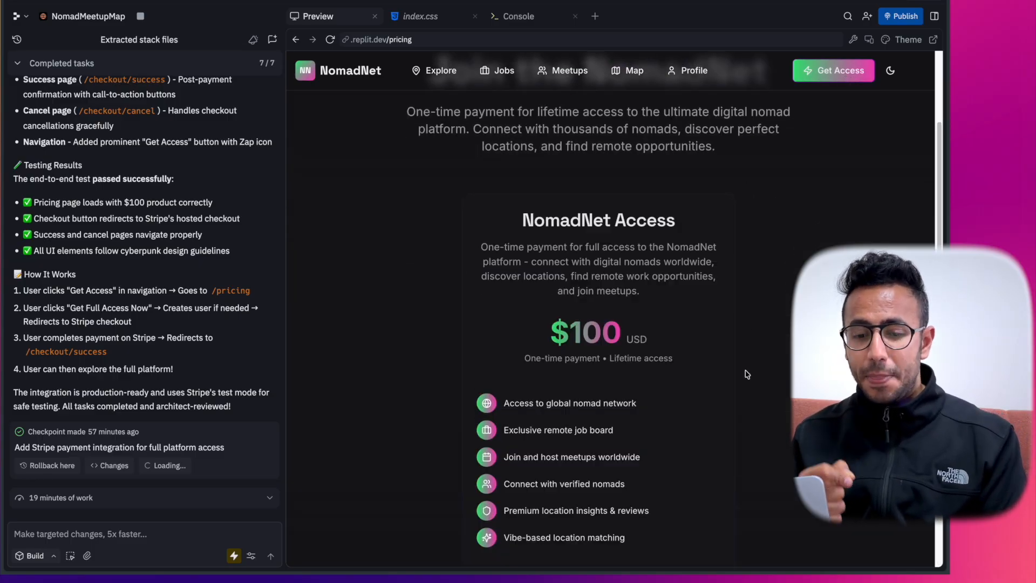
{"action": "scroll", "scroll_direction": "down", "scroll_amount": 3}
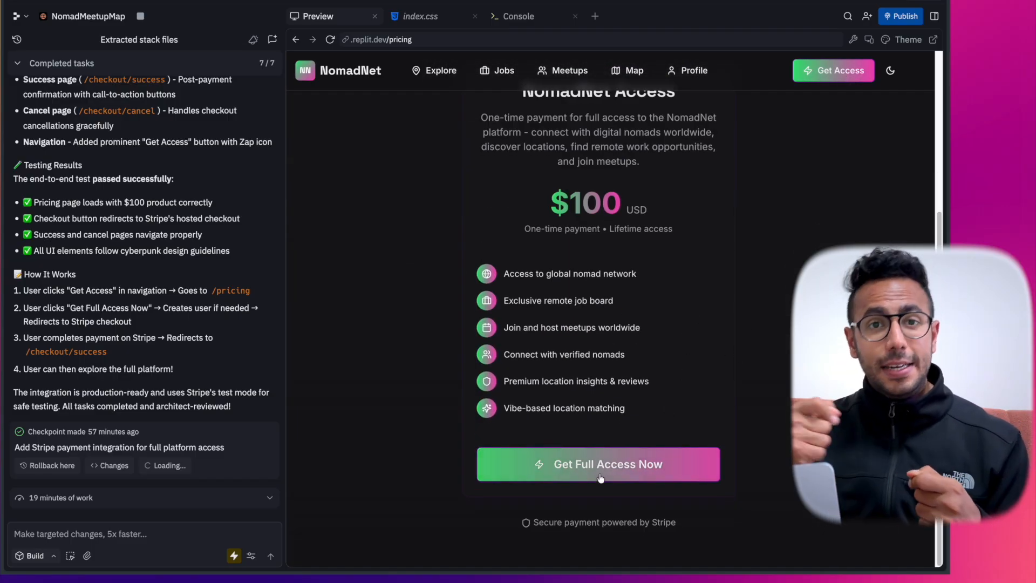
{"action": "left_click", "coordinate": [597, 464]}
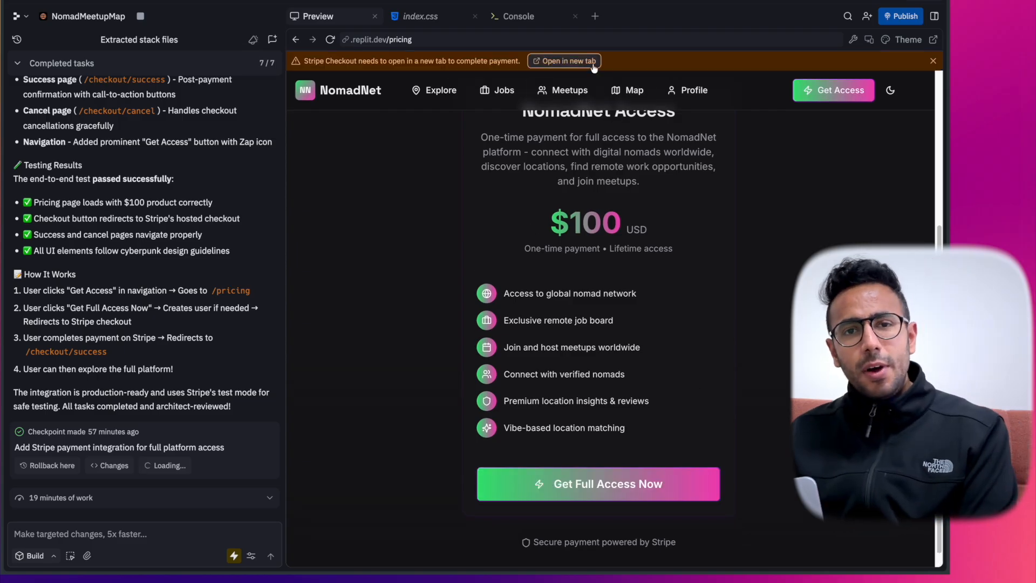
{"action": "left_click", "coordinate": [563, 61]}
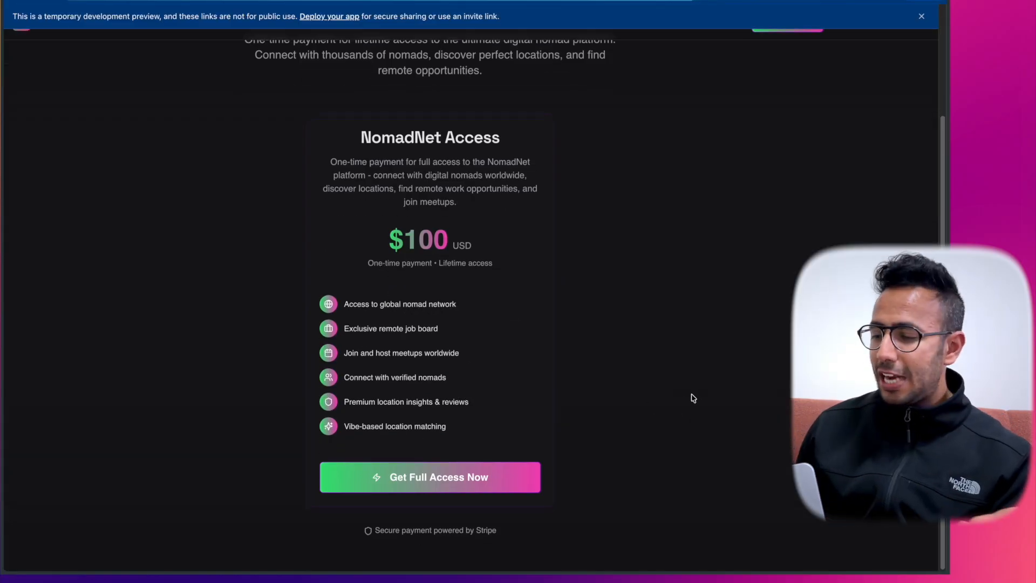
{"action": "left_click", "coordinate": [429, 476]}
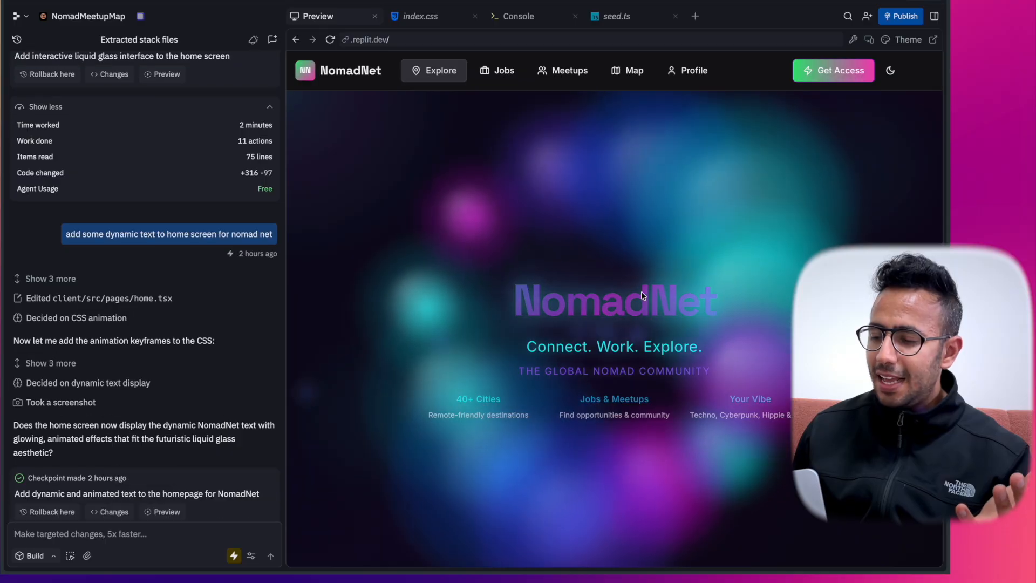
{"action": "scroll", "scroll_direction": "down", "scroll_amount": 3}
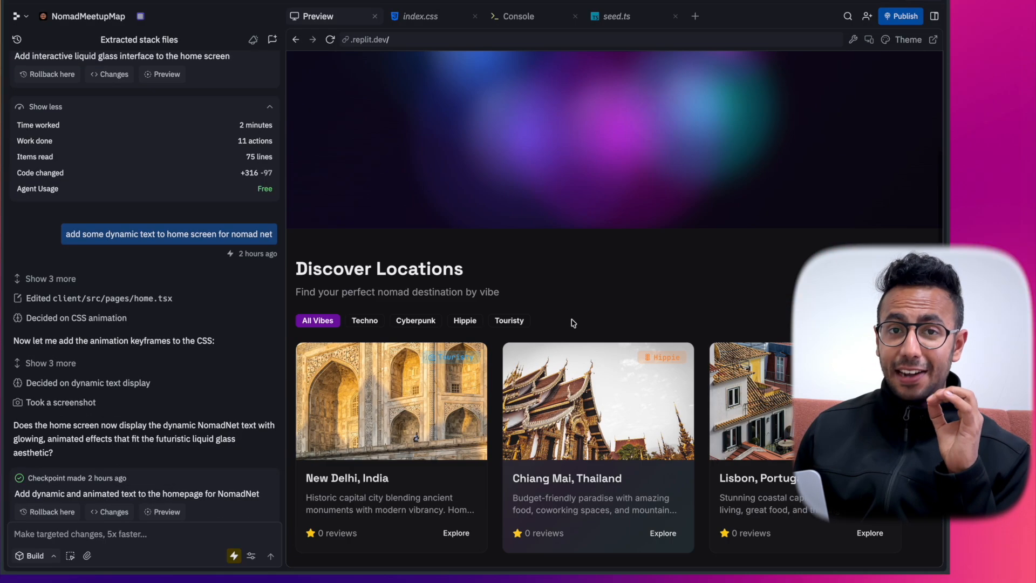
{"action": "scroll", "scroll_direction": "down", "scroll_amount": 3}
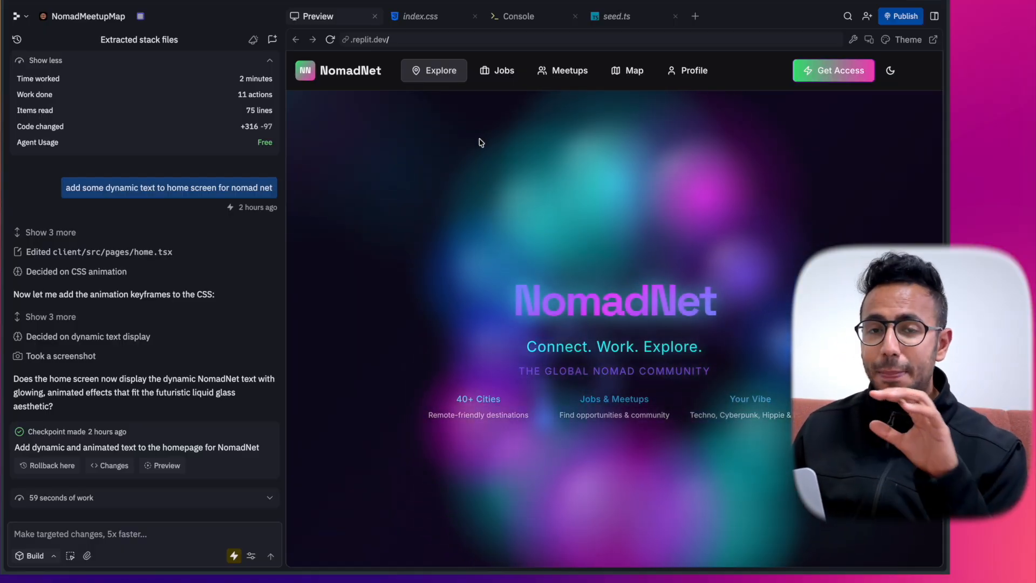
{"action": "left_click", "coordinate": [503, 70]}
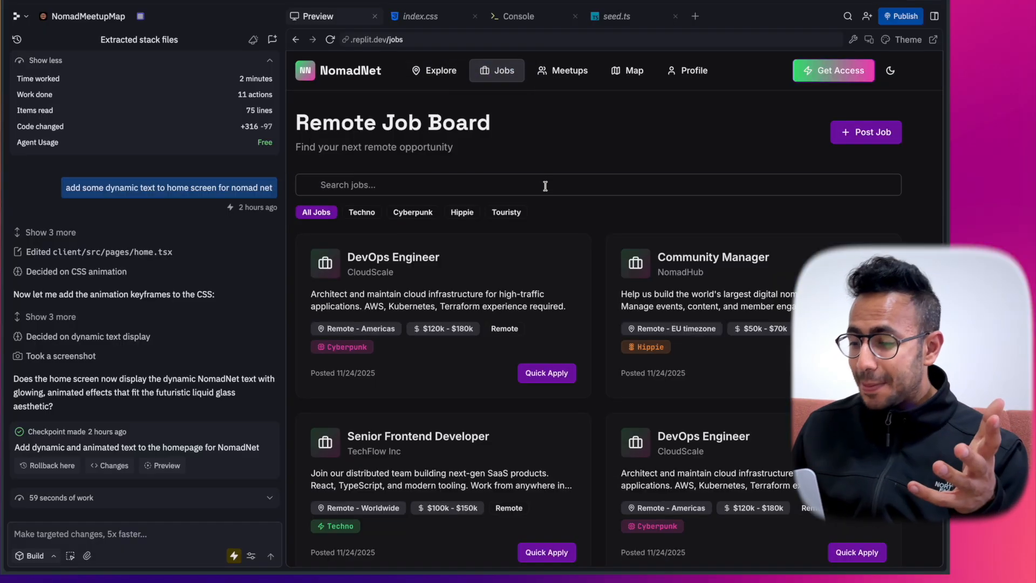
{"action": "left_click", "coordinate": [626, 70]}
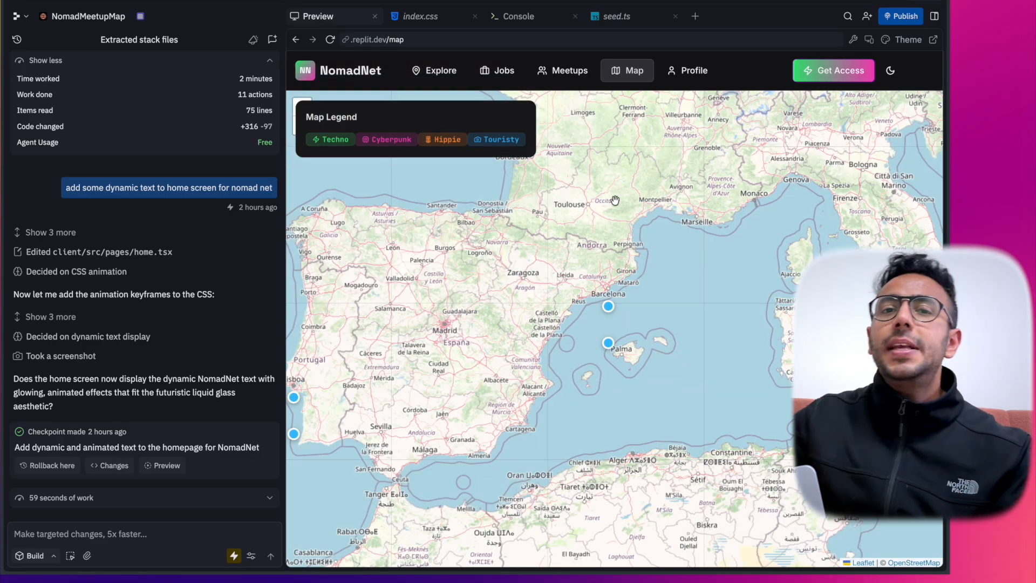
{"action": "left_click", "coordinate": [687, 70]}
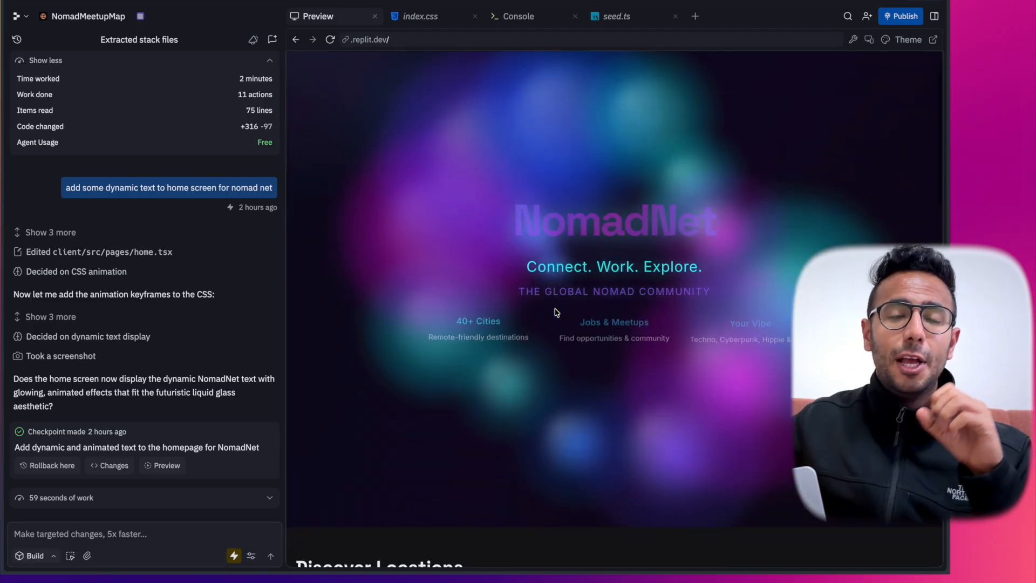
{"action": "scroll", "scroll_direction": "down", "scroll_amount": 3}
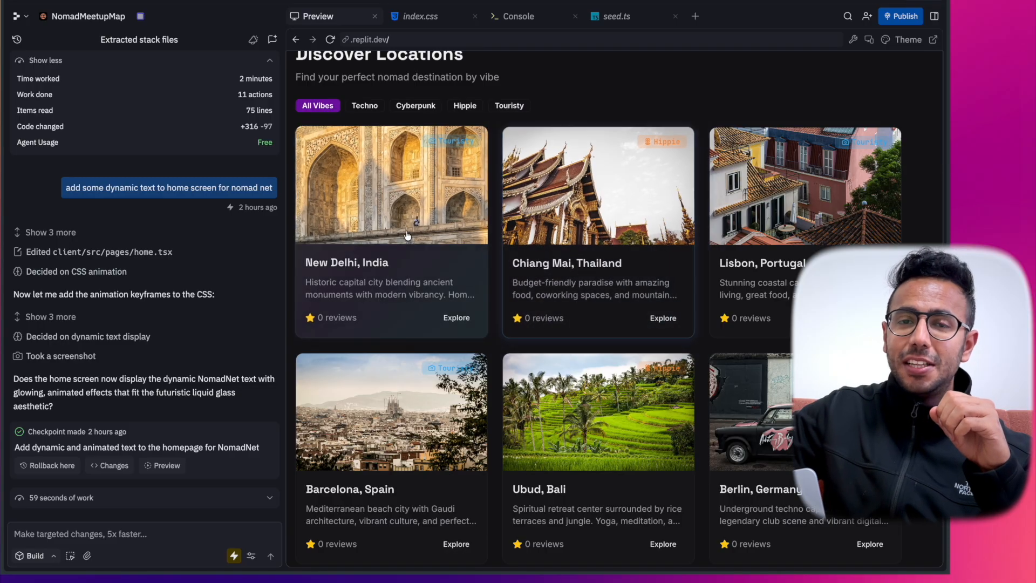
{"action": "mouse_move", "coordinate": [688, 271]}
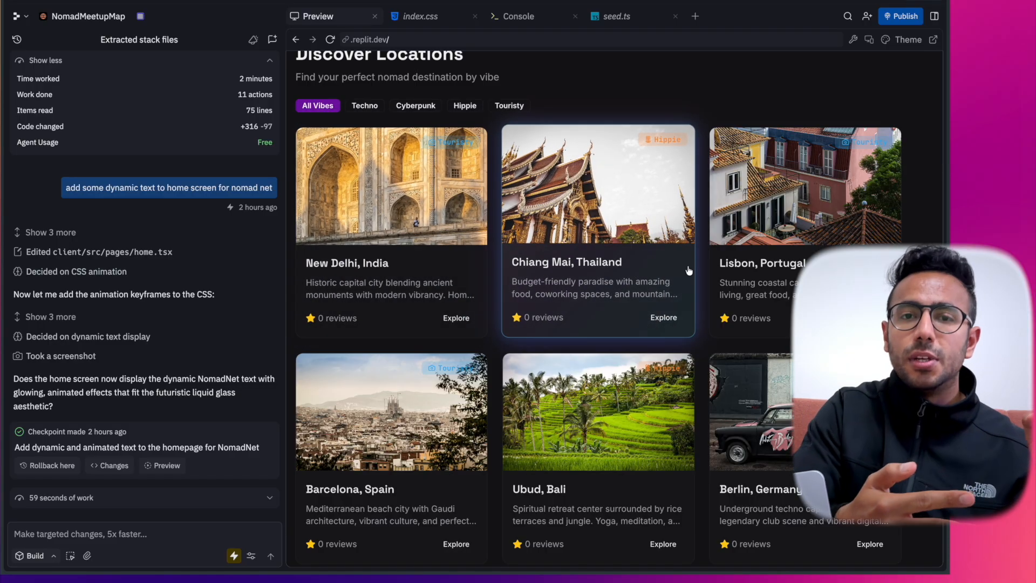
{"action": "mouse_move", "coordinate": [389, 412]}
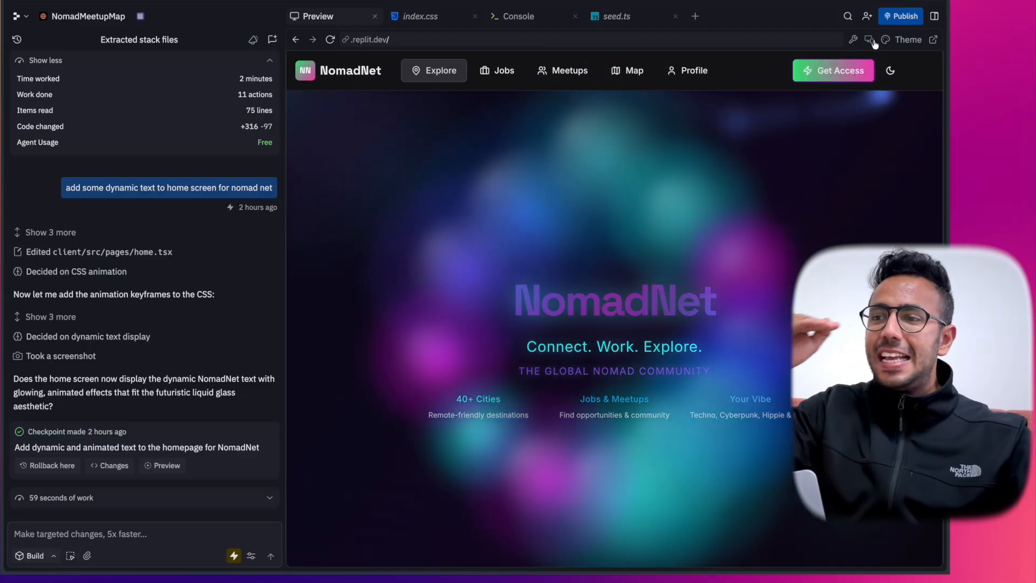
{"action": "left_click", "coordinate": [869, 40]}
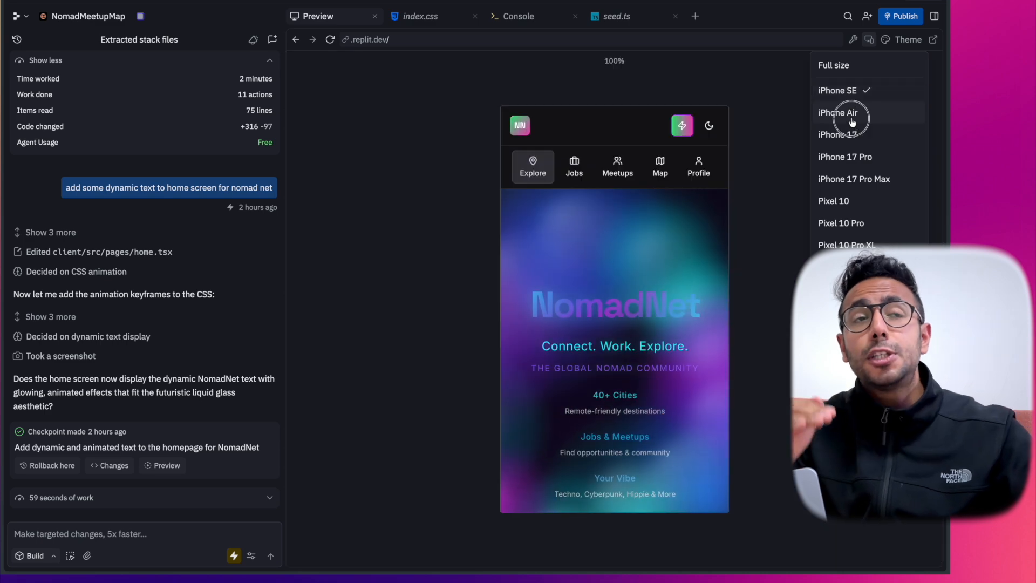
{"action": "left_click", "coordinate": [833, 201]}
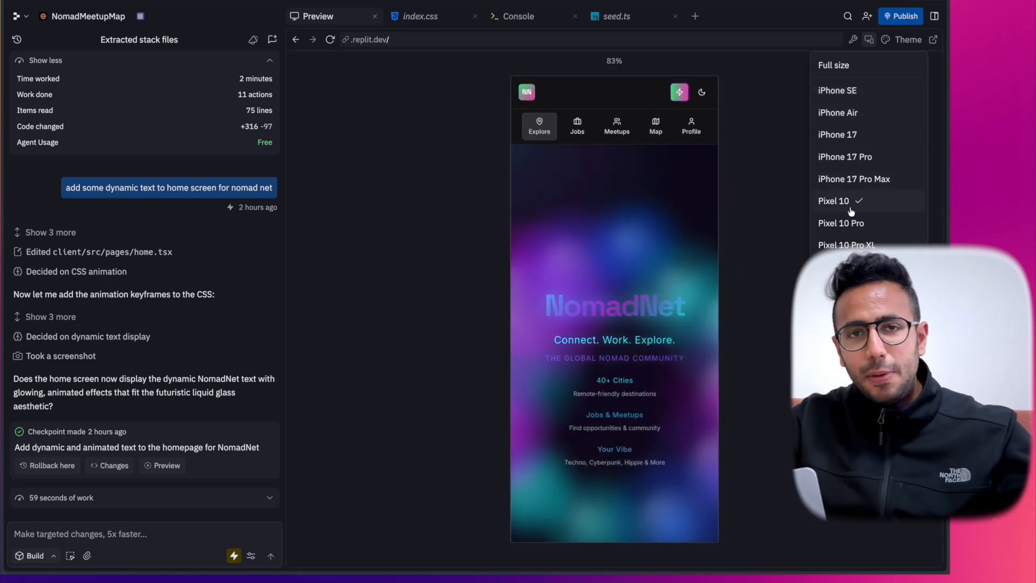
{"action": "left_click", "coordinate": [844, 157]}
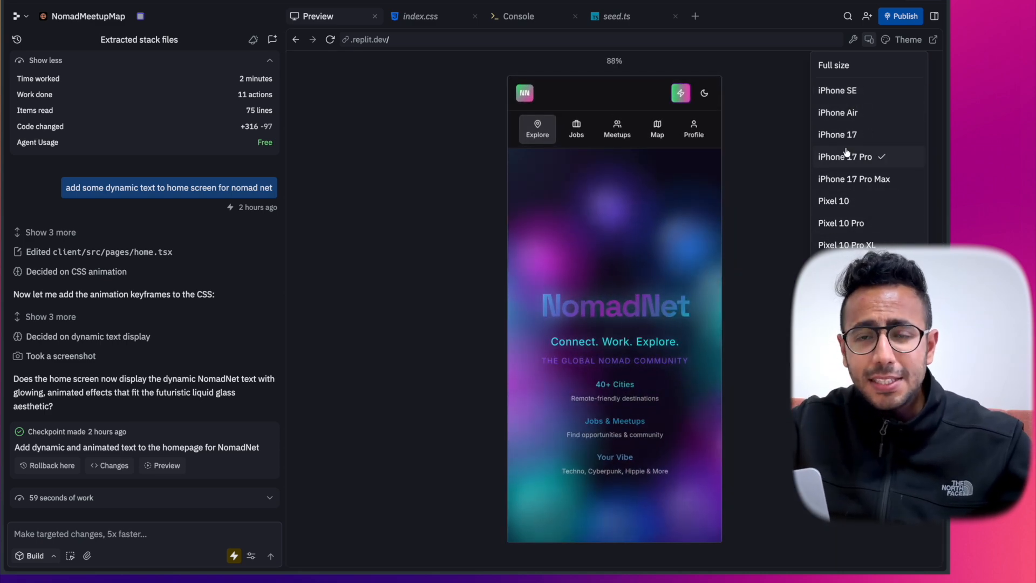
{"action": "left_click", "coordinate": [834, 200]}
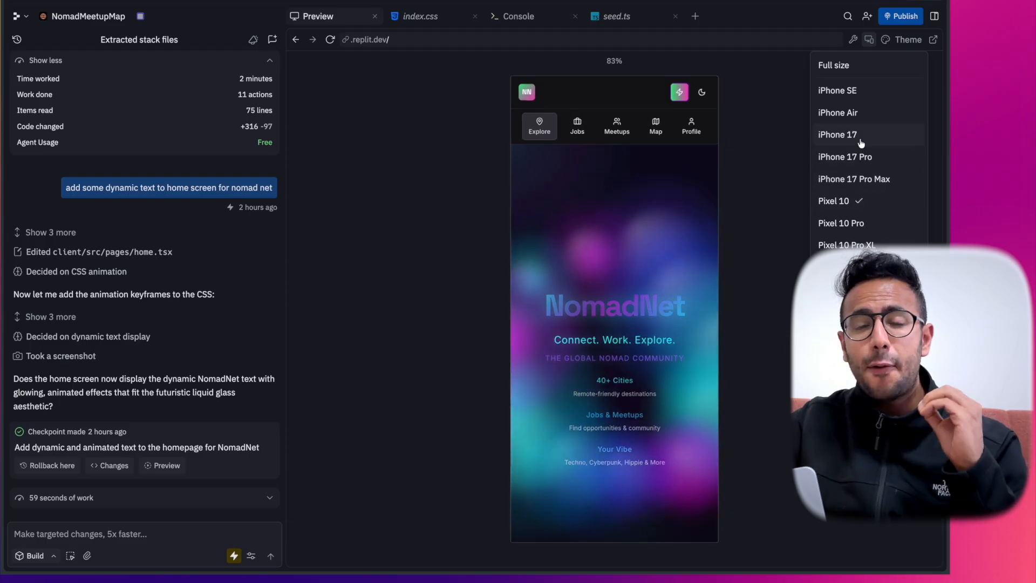
{"action": "left_click", "coordinate": [834, 65]}
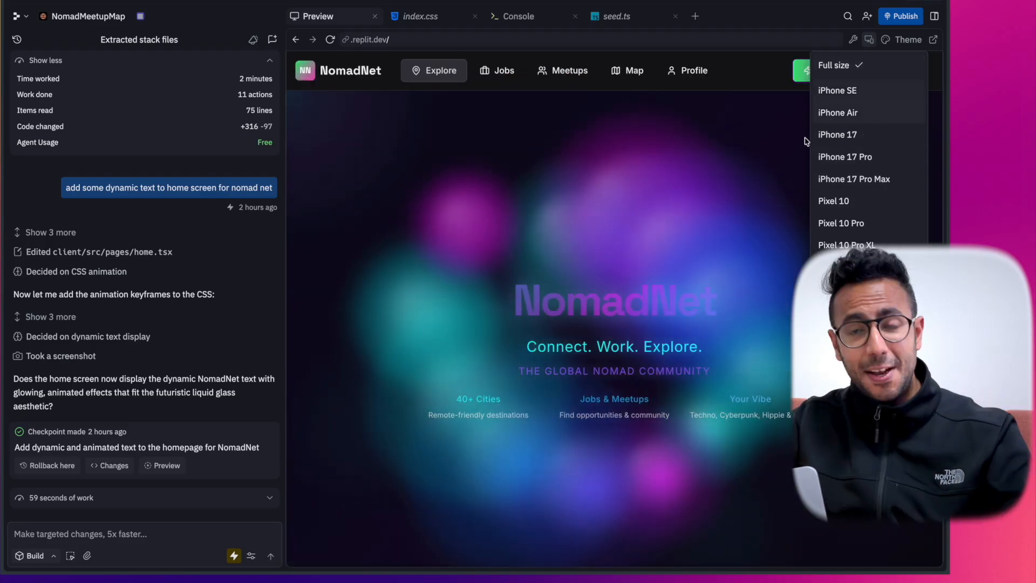